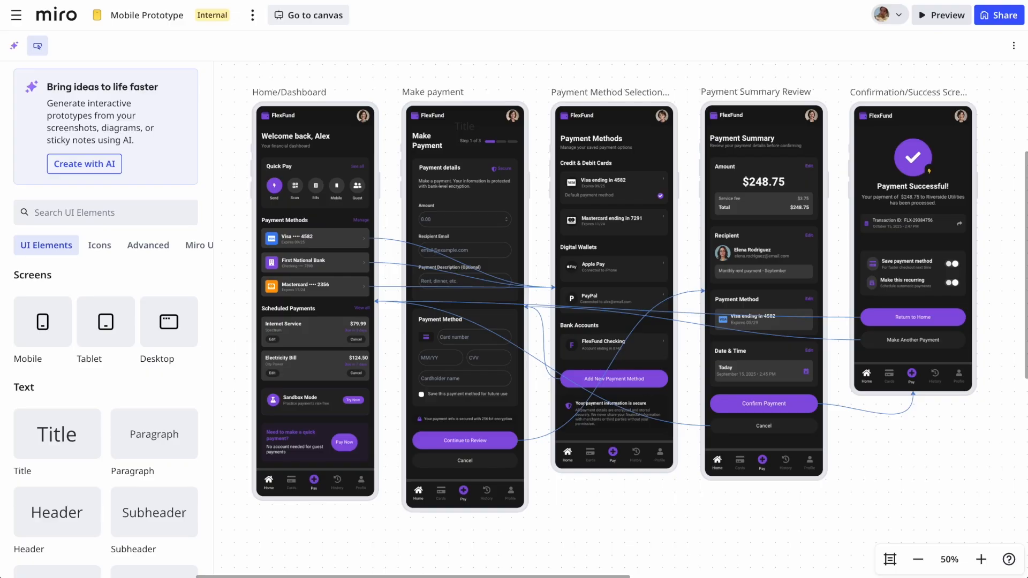
pyautogui.moveTo(397, 157)
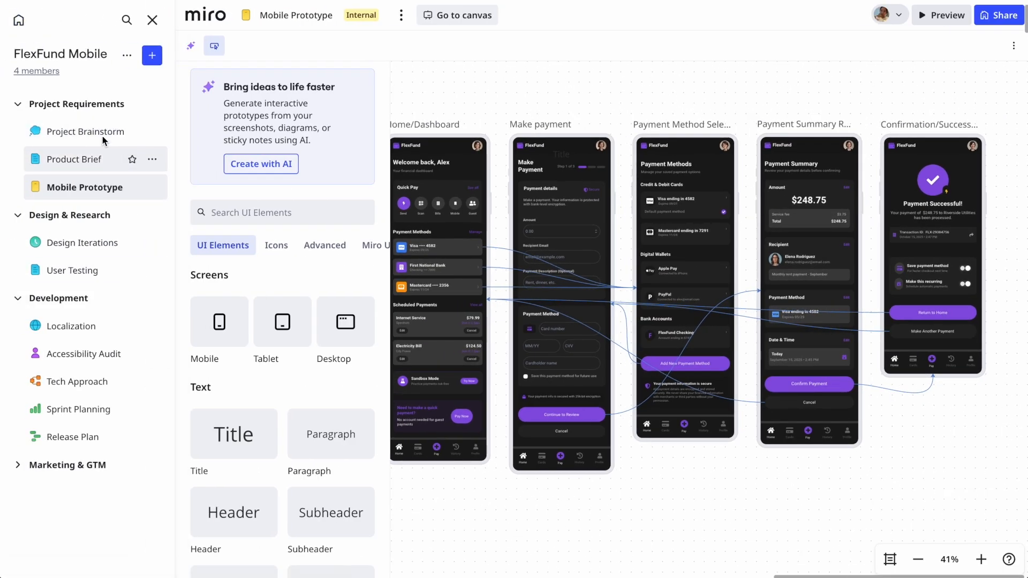
# Load the Project Brainstorm board with its feature-idea stickies, product brief and prototype prompt
pyautogui.click(85, 133)
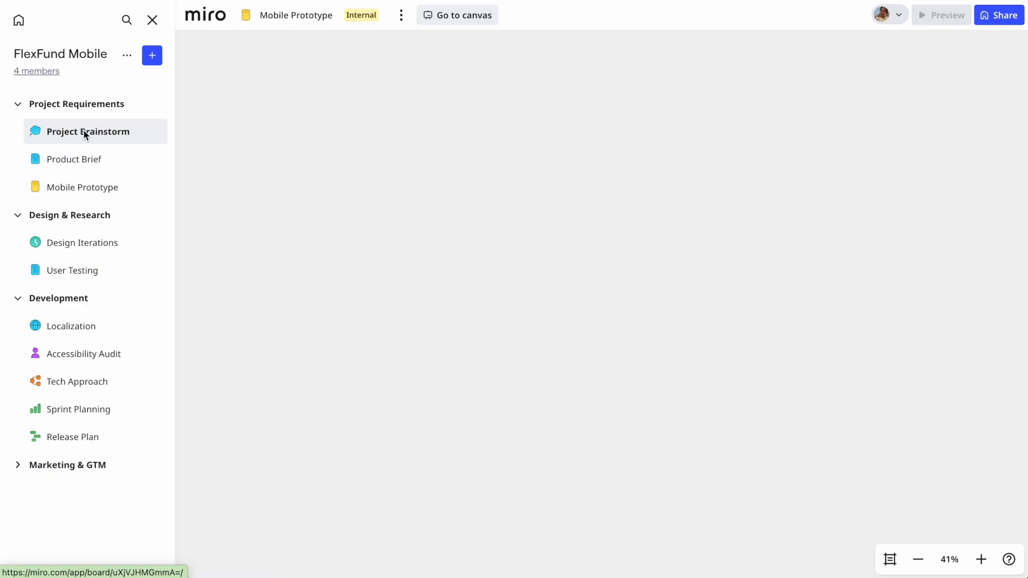
pyautogui.click(88, 132)
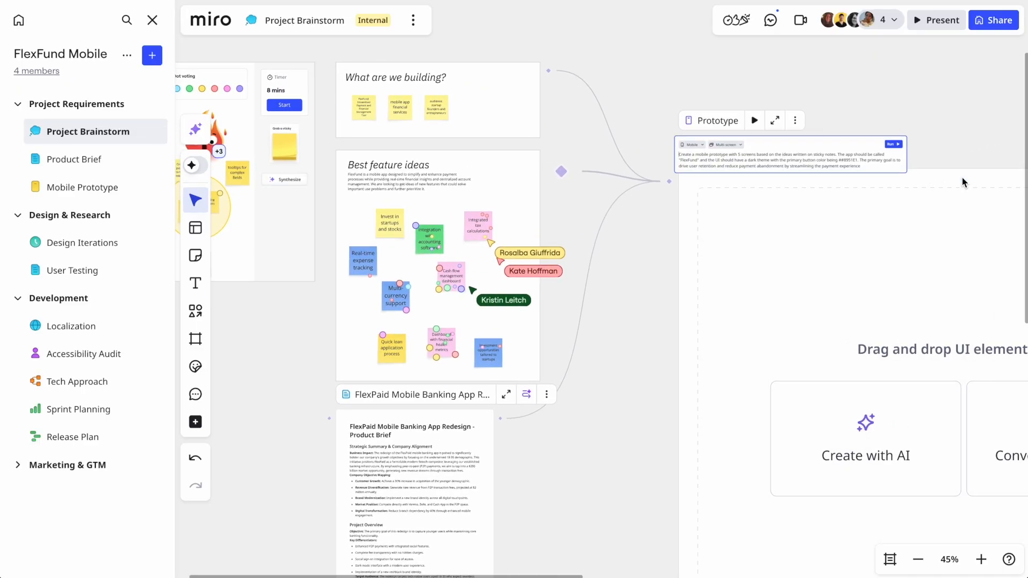
# Expand the Prototype frame and play the five-screen FlexFund flow as an interactive preview
pyautogui.click(892, 143)
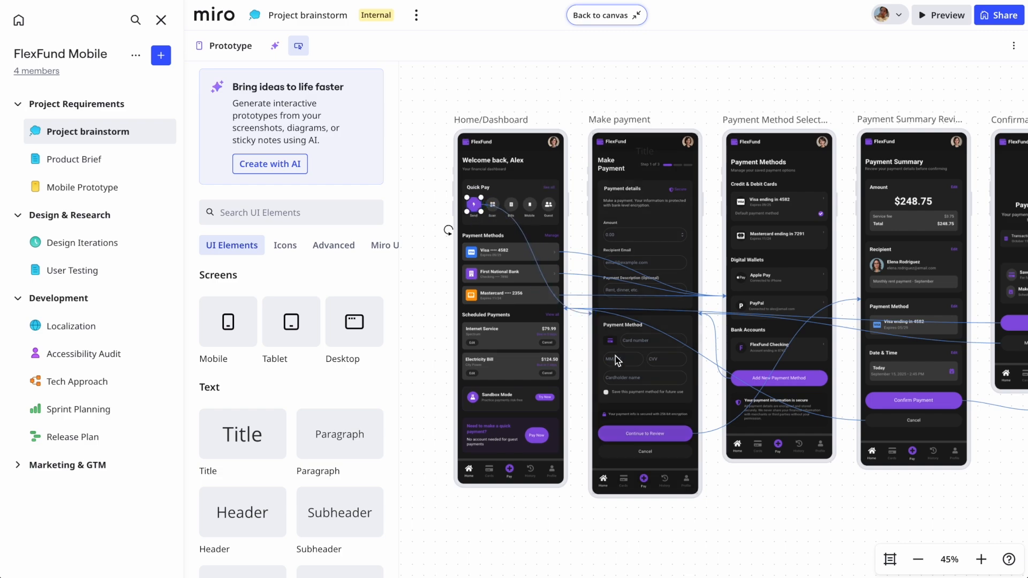
pyautogui.moveTo(555, 88)
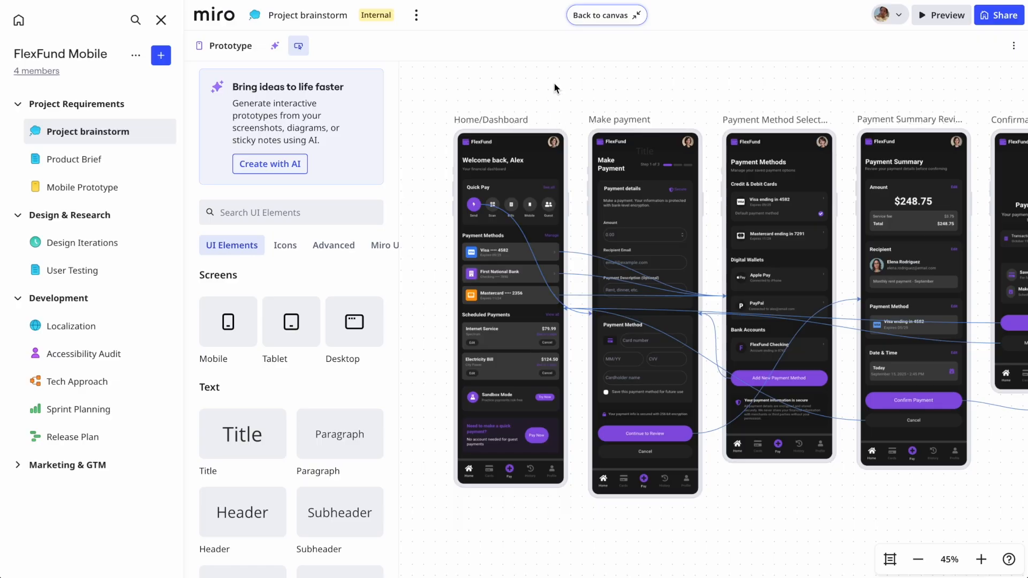
pyautogui.click(940, 15)
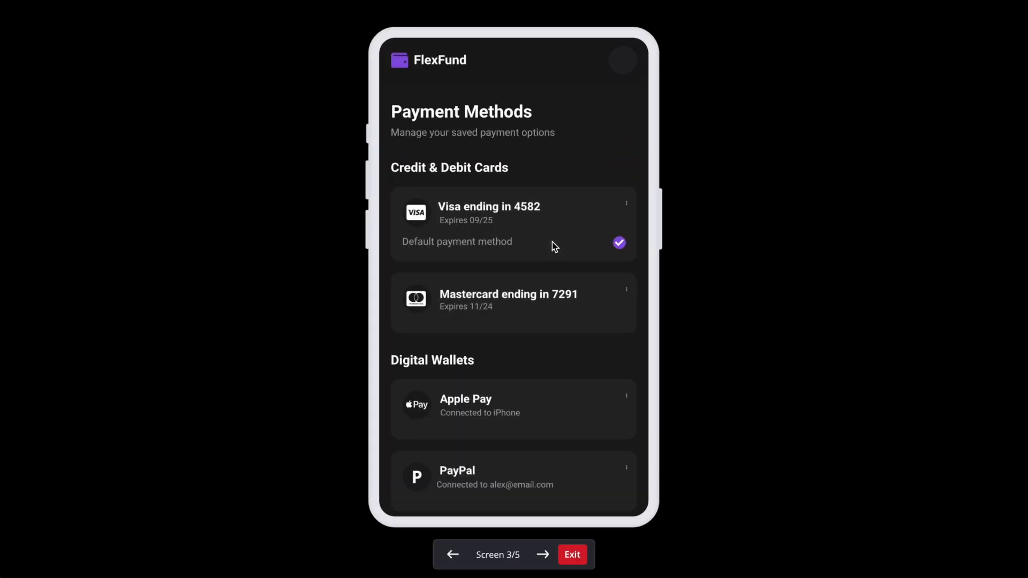
# Scroll the payment screens, exit back to the canvas, and switch to the Design Iterations board
pyautogui.scroll(-3)
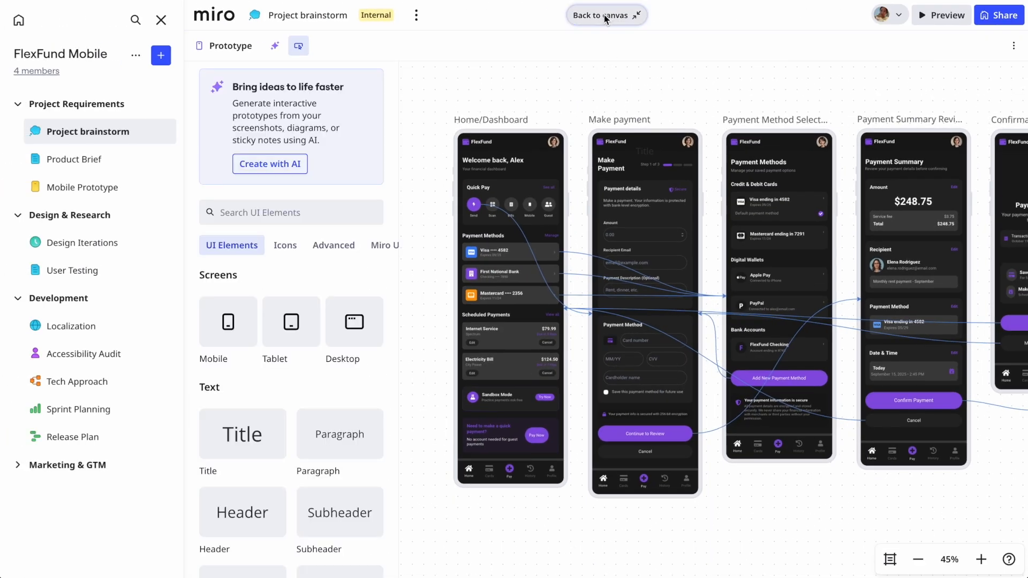
pyautogui.click(605, 15)
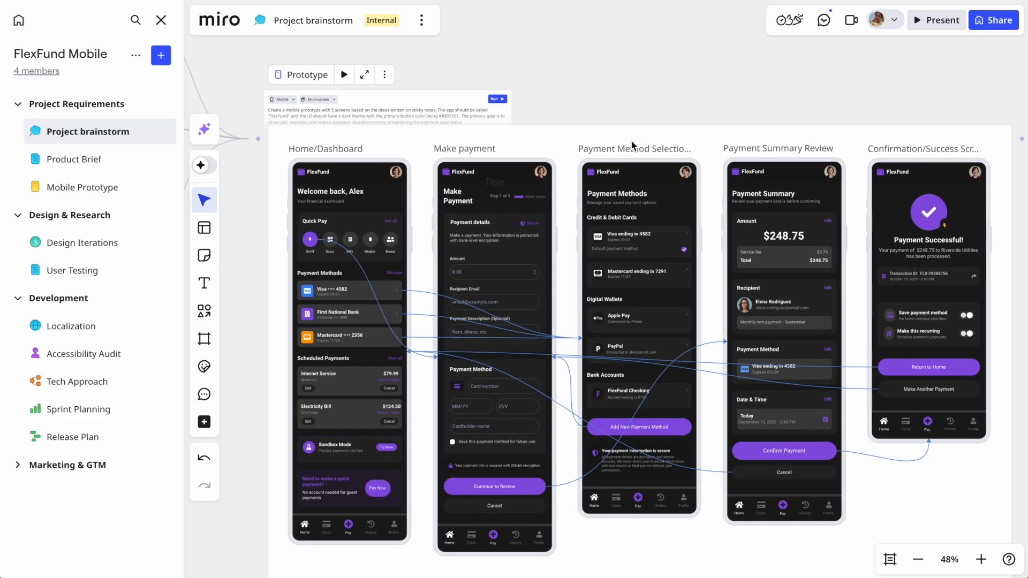
pyautogui.moveTo(96, 244)
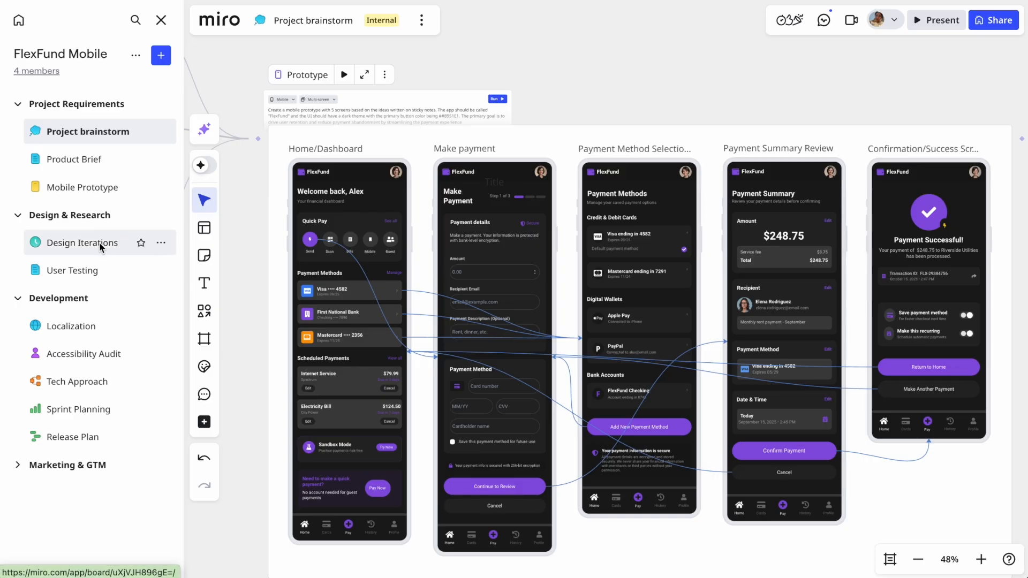
pyautogui.click(83, 242)
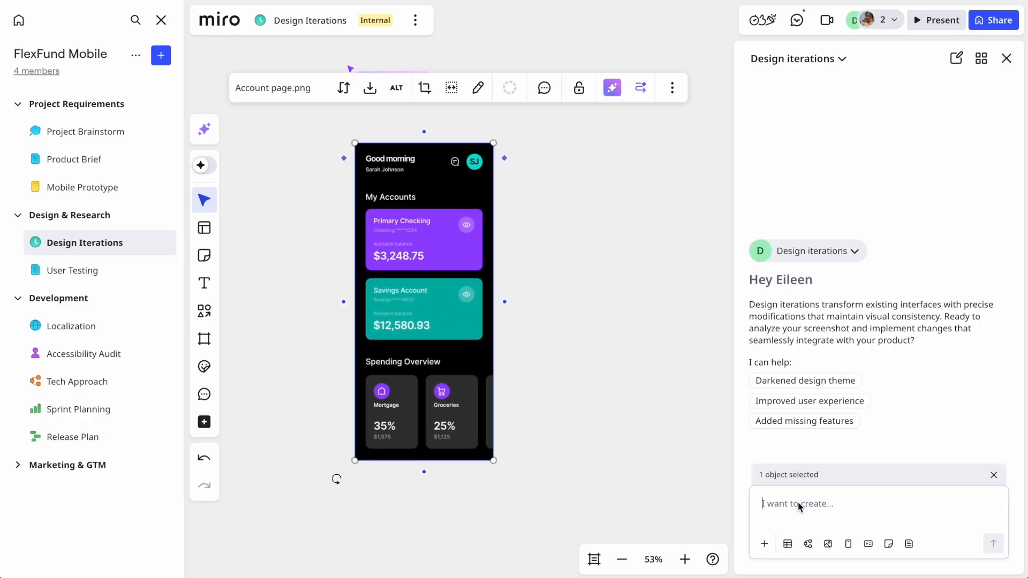
# Have the Design iterations sidekick create a credit-card account screen, keep it on canvas, and move to User Testing
pyautogui.write('The selected screen is an account overview in my banking app. Create a new version of this single screen with the same dark color scheme where I can apply for a credit card. Put it between the Savings Account and Spending Overview sections')
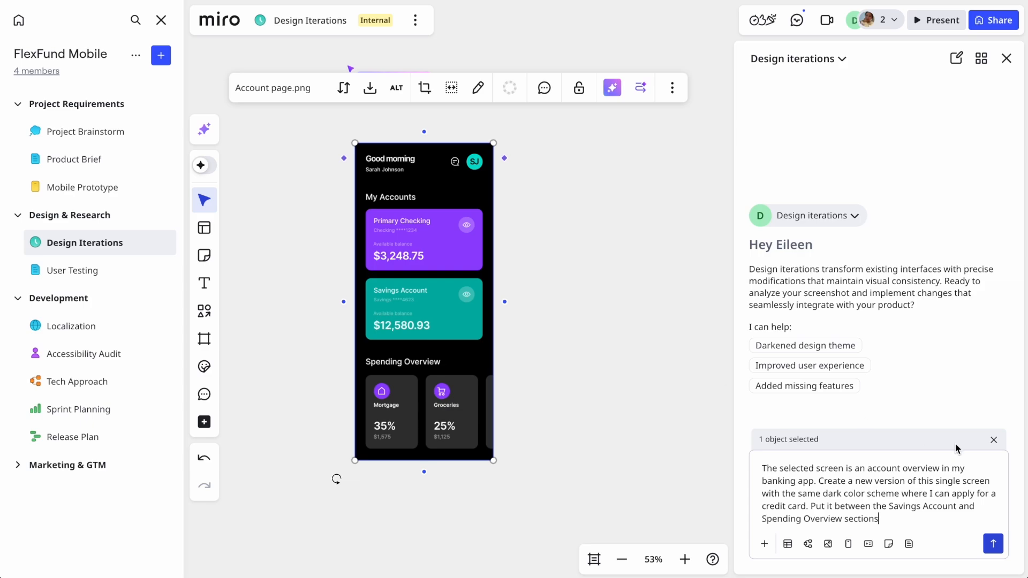
pyautogui.click(994, 544)
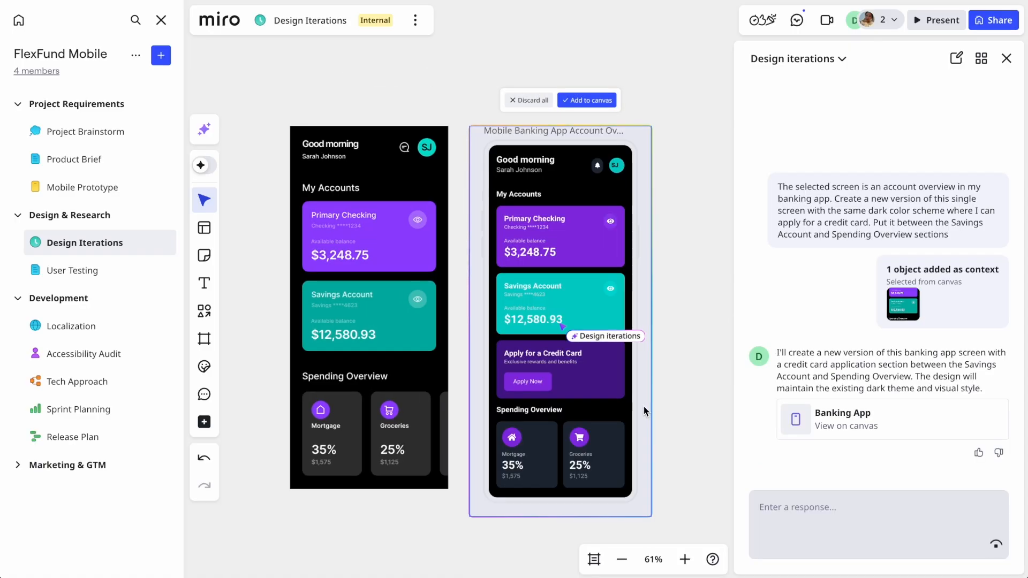
pyautogui.click(591, 100)
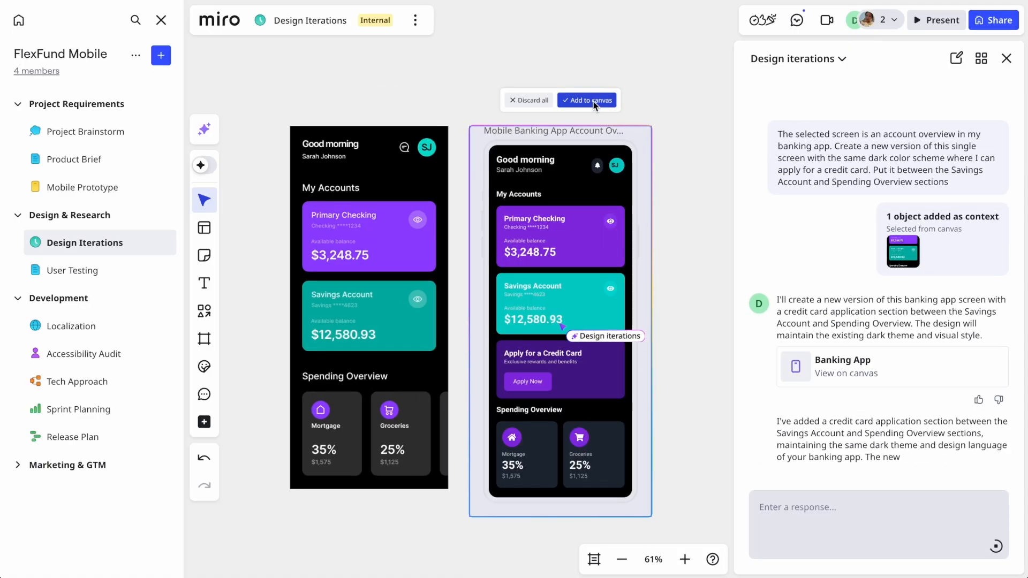
pyautogui.click(591, 101)
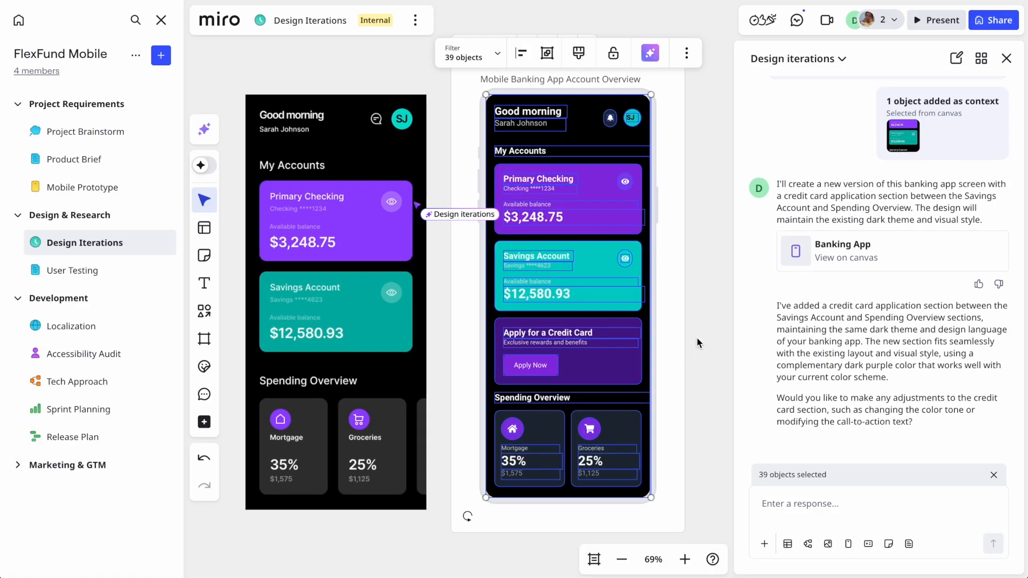
pyautogui.click(73, 270)
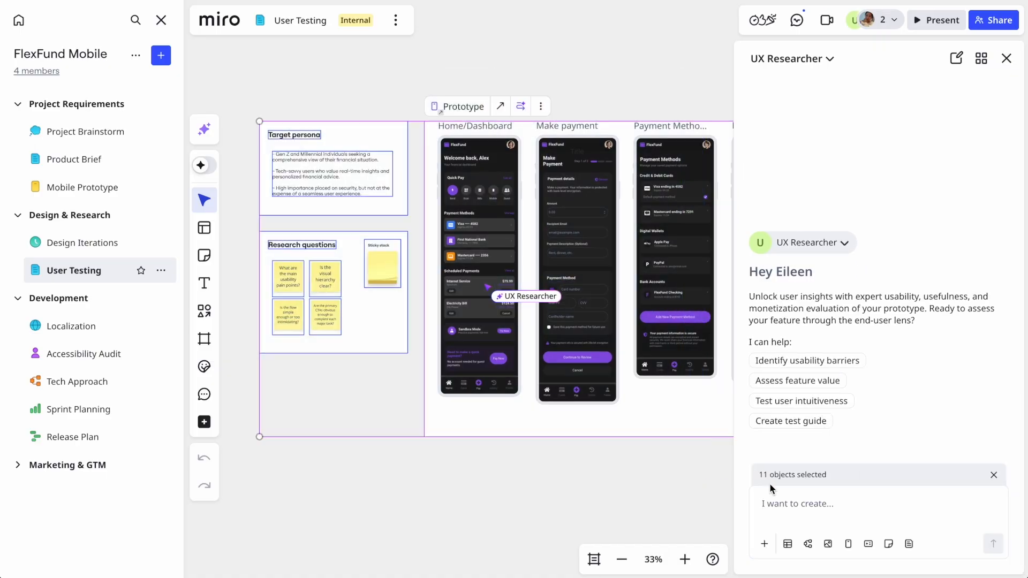
# Ask the UX Researcher sidekick for a 25-minute usability-test moderation guide based on the prototype
pyautogui.write('Give me a moderation guide for a usability test based on this prototype, research questions, and user profile. I have about 25 minutes with each user.')
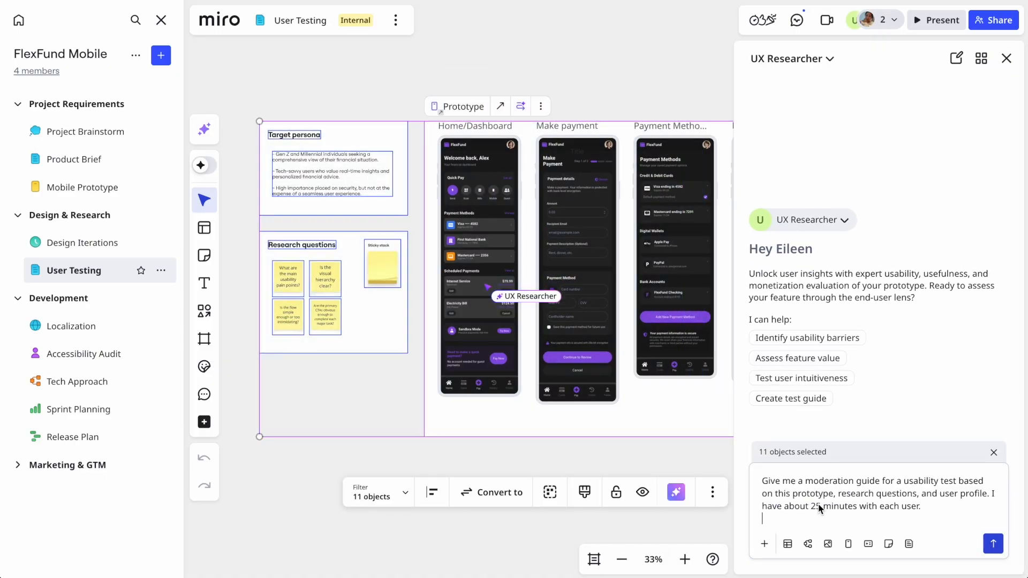
pyautogui.click(991, 557)
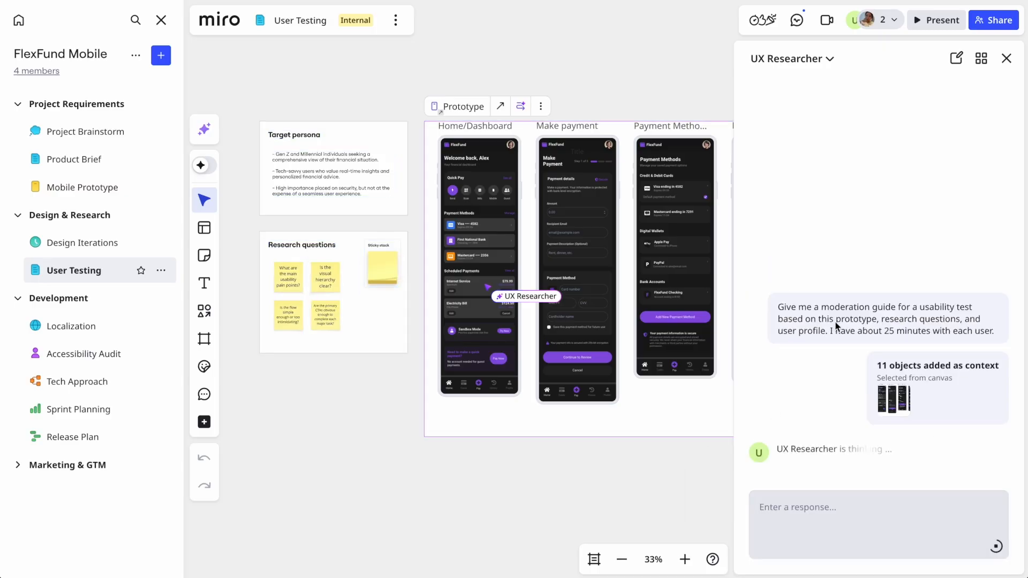
pyautogui.moveTo(837, 263)
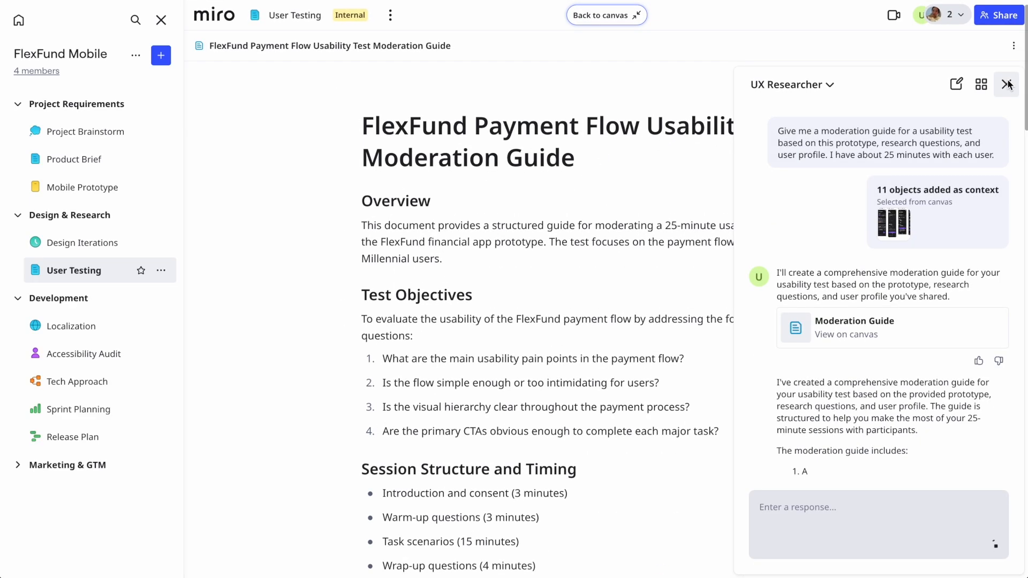
# Dismiss the UX Researcher conversation and review the moderation guide before returning to the canvas
pyautogui.click(1010, 83)
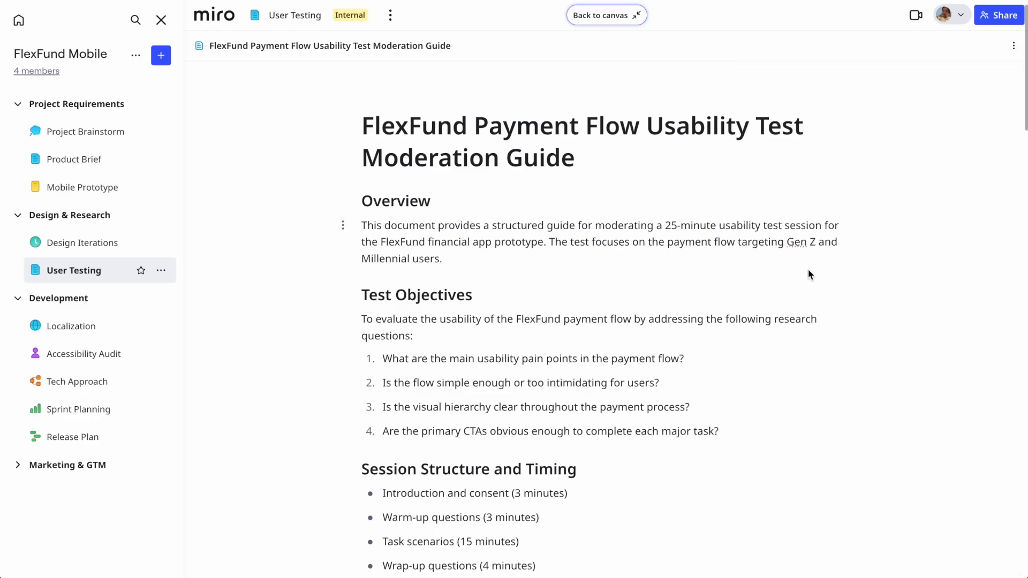
pyautogui.scroll(-3)
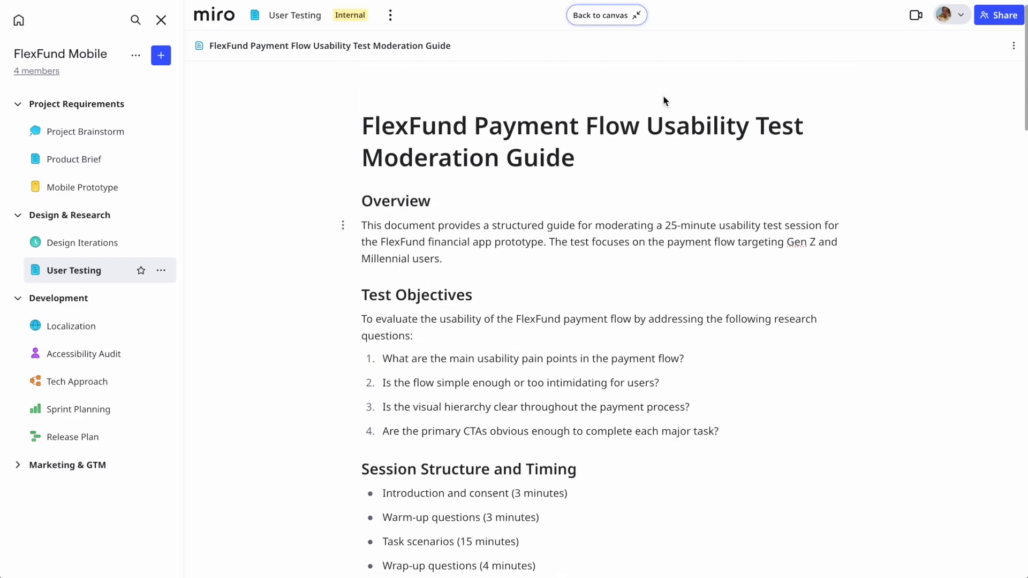
pyautogui.click(606, 15)
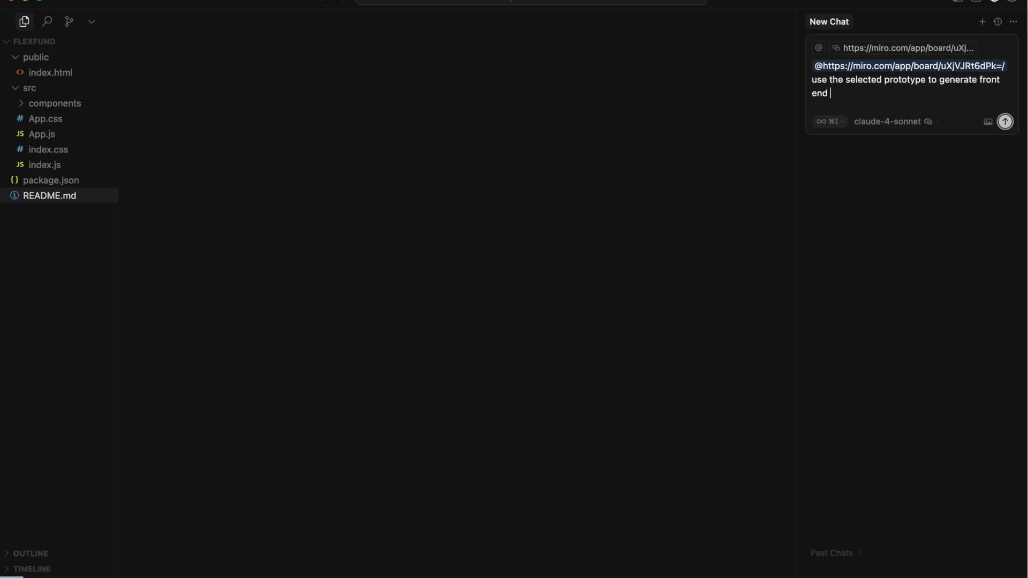
# Send the front-end request with the Miro board link and view the generated PaymentMethods.js component
pyautogui.click(1004, 123)
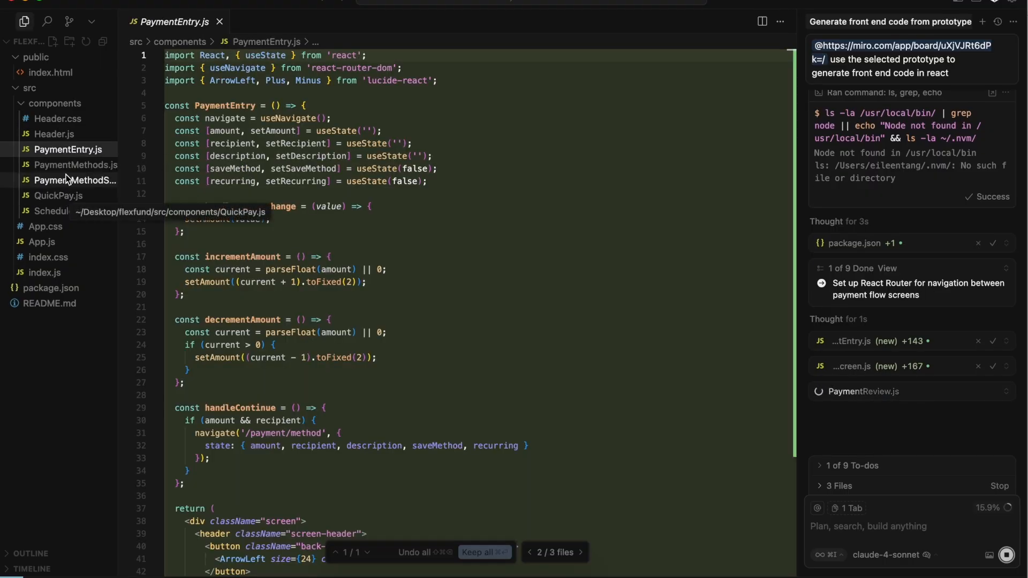
pyautogui.click(75, 165)
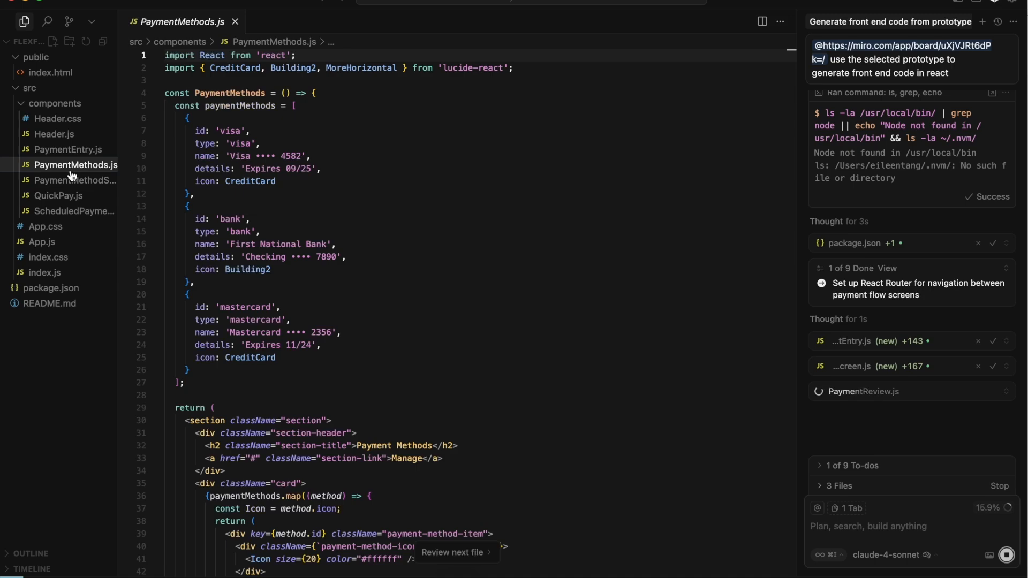